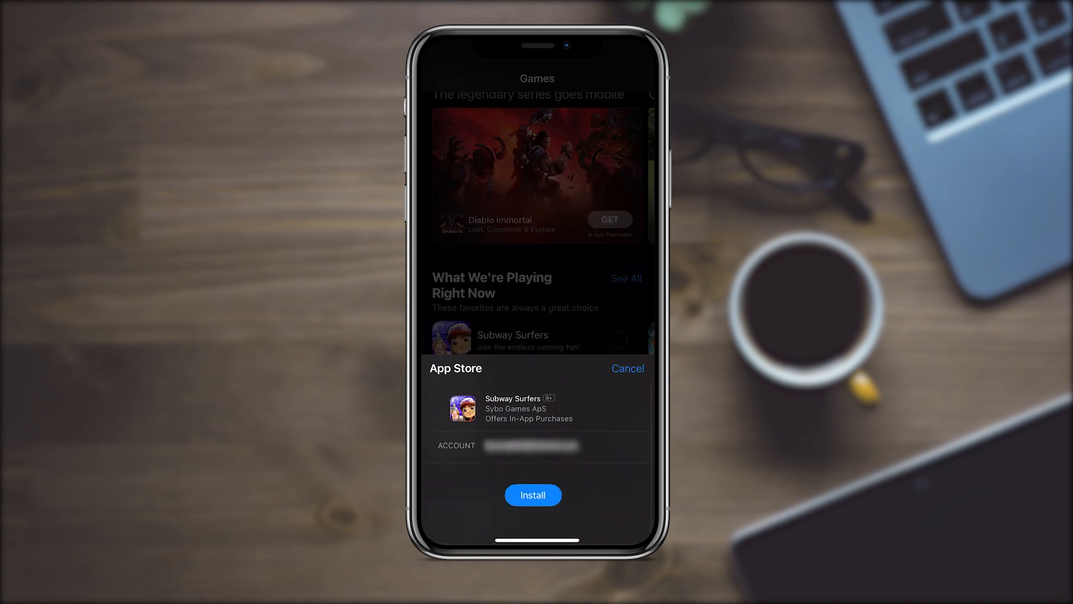
# Cancel the Subway Surfers install sheet and go back to the home screen
pyautogui.click(626, 367)
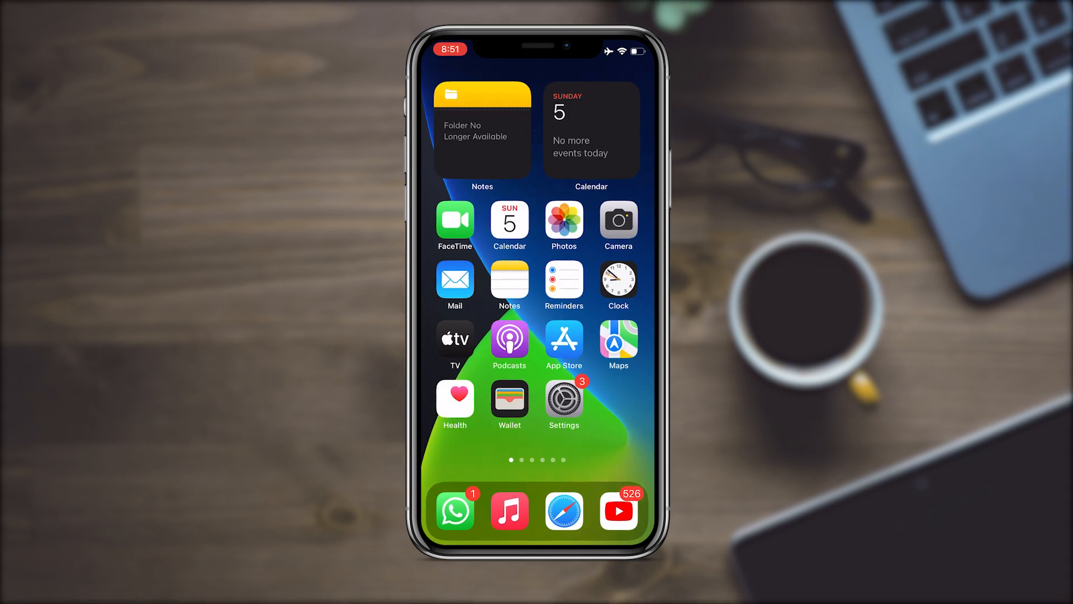
# Go into Settings and the Apple ID account page
pyautogui.click(563, 399)
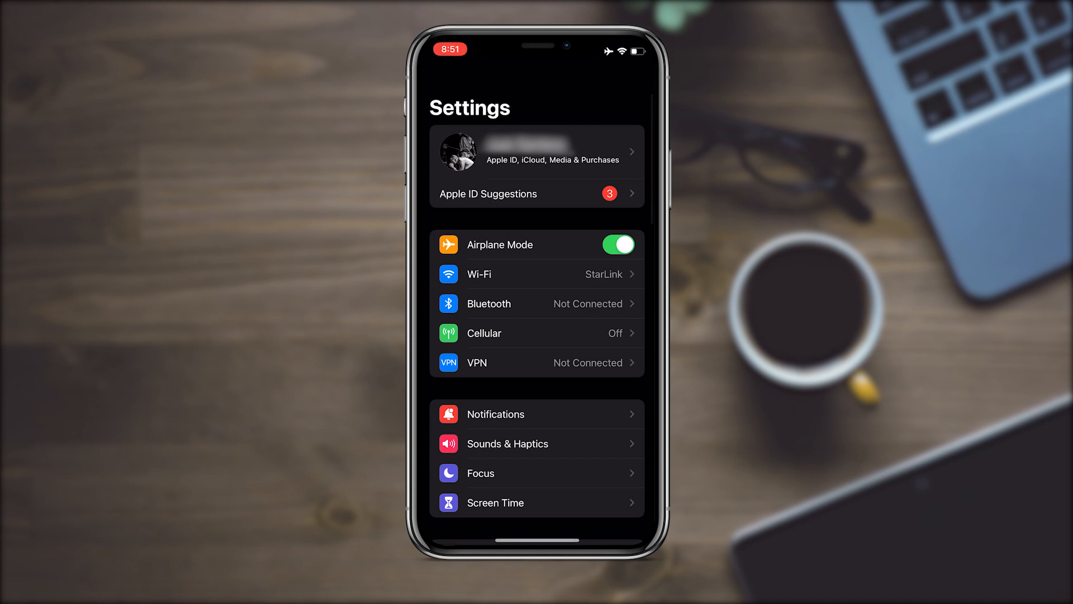
pyautogui.click(536, 151)
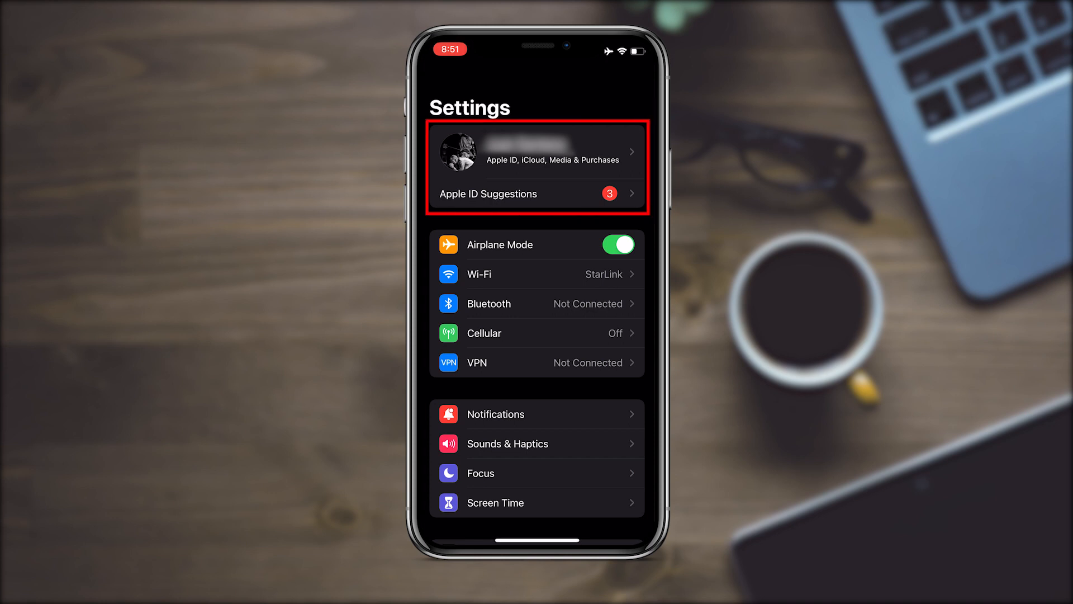
pyautogui.click(536, 151)
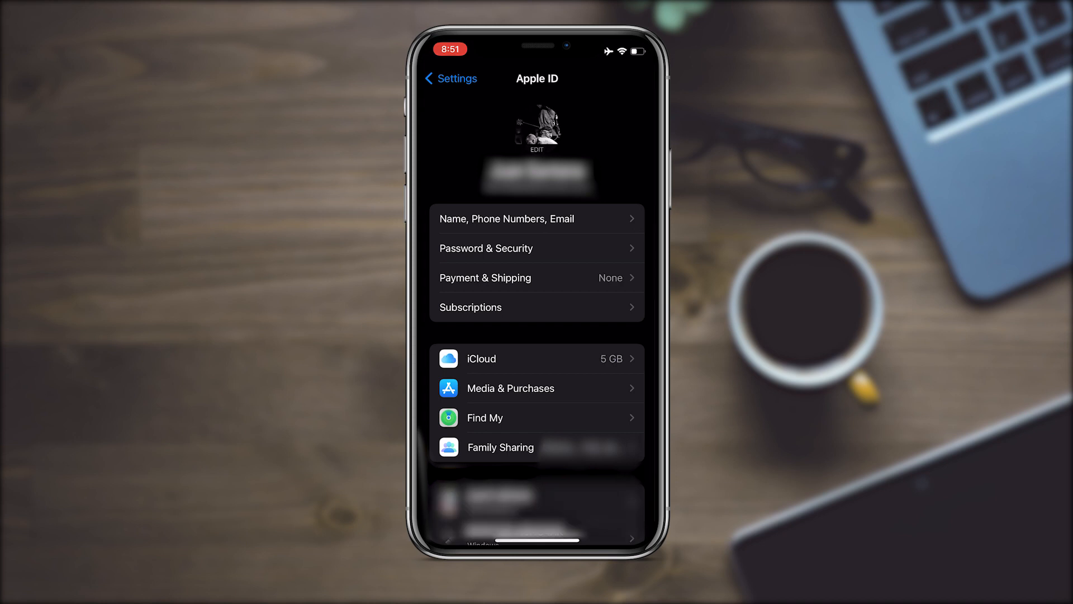
# Reach the Require Password options via Media & Purchases > Password Settings
pyautogui.click(537, 388)
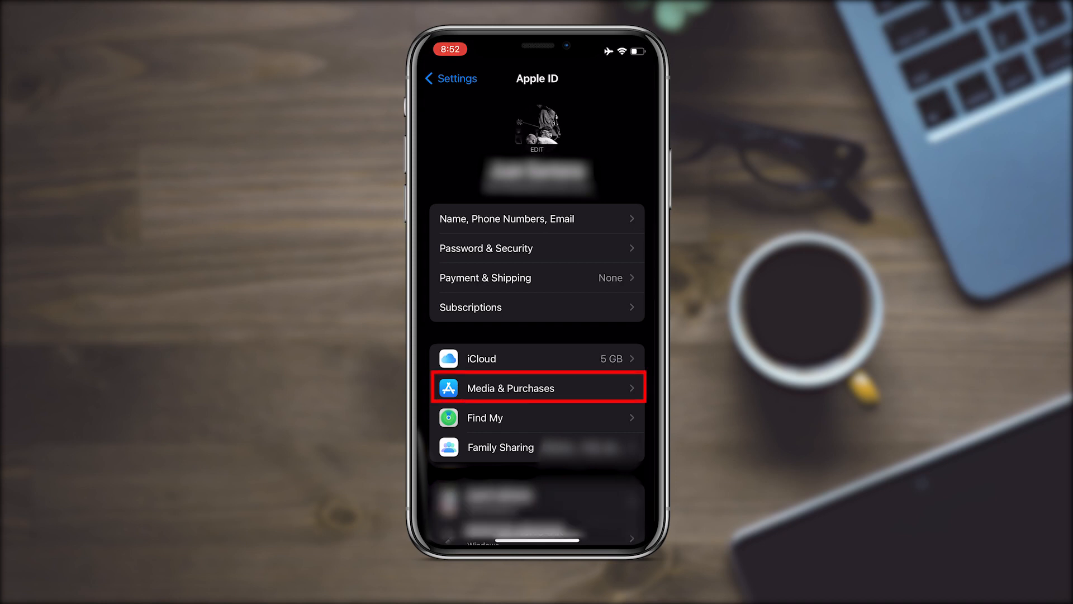
pyautogui.click(537, 388)
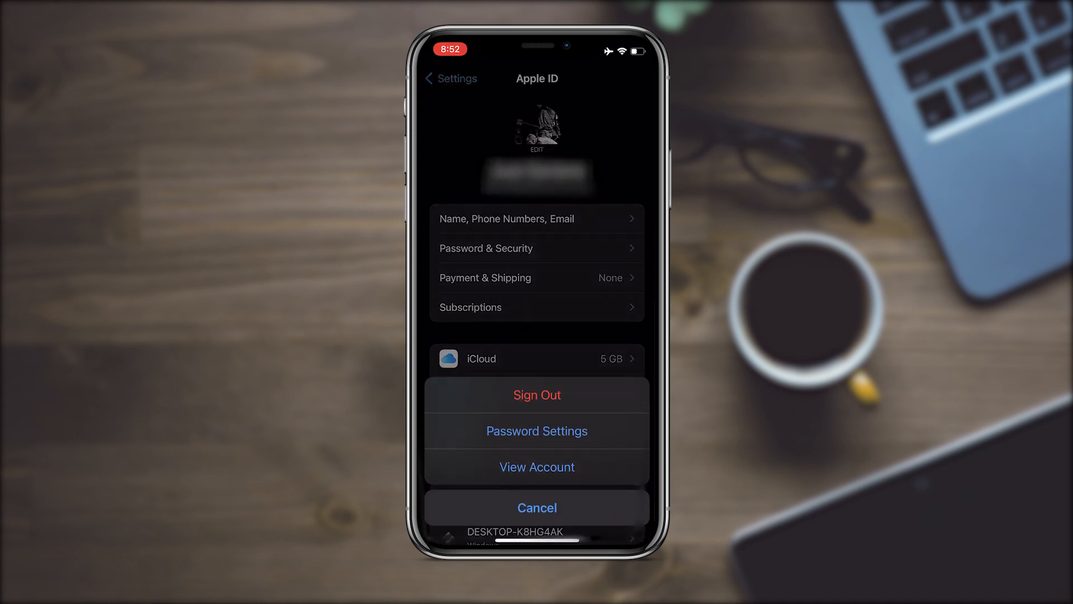
pyautogui.click(536, 430)
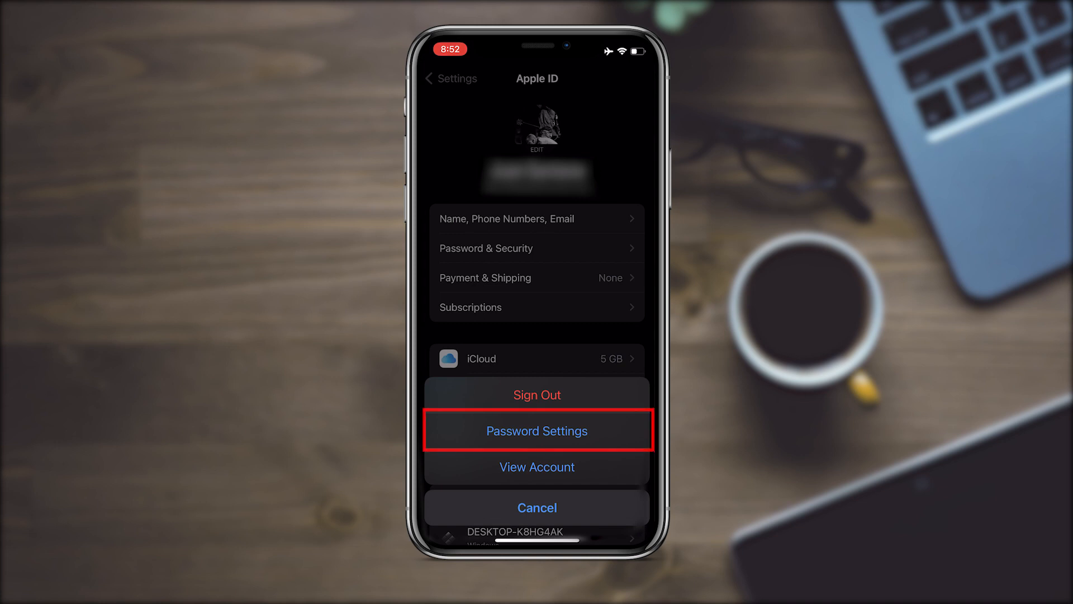
pyautogui.click(537, 431)
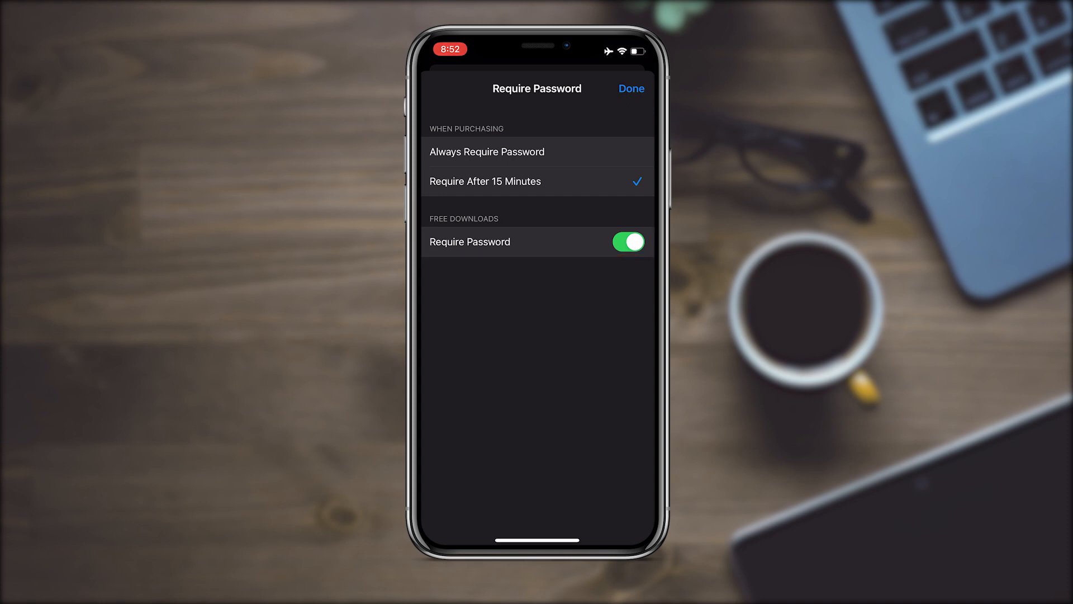
# Switch off Require Password for Free Downloads and save with Done
pyautogui.click(627, 241)
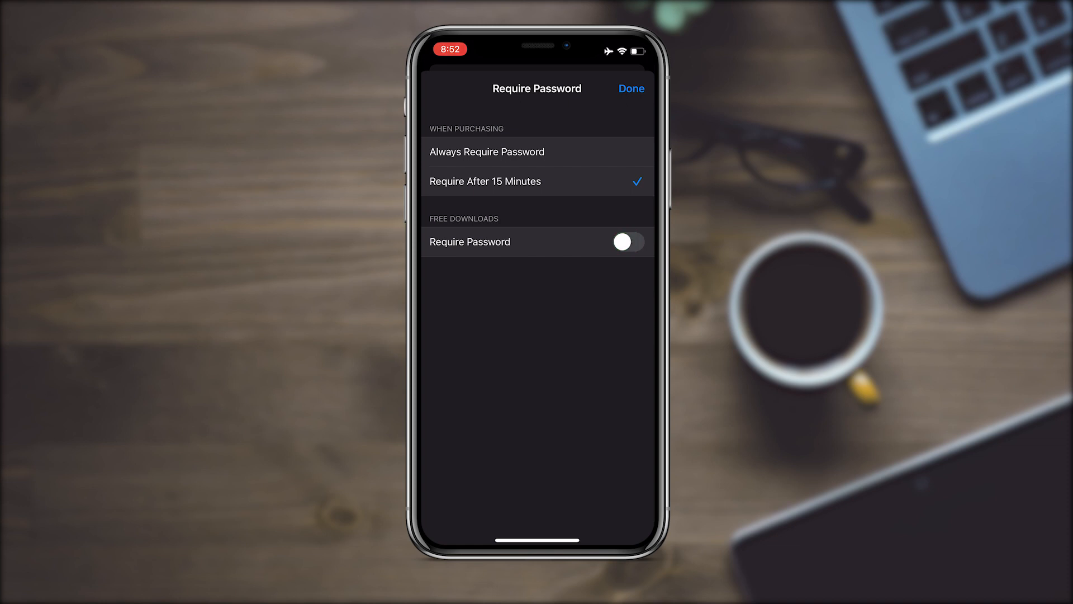
pyautogui.click(630, 88)
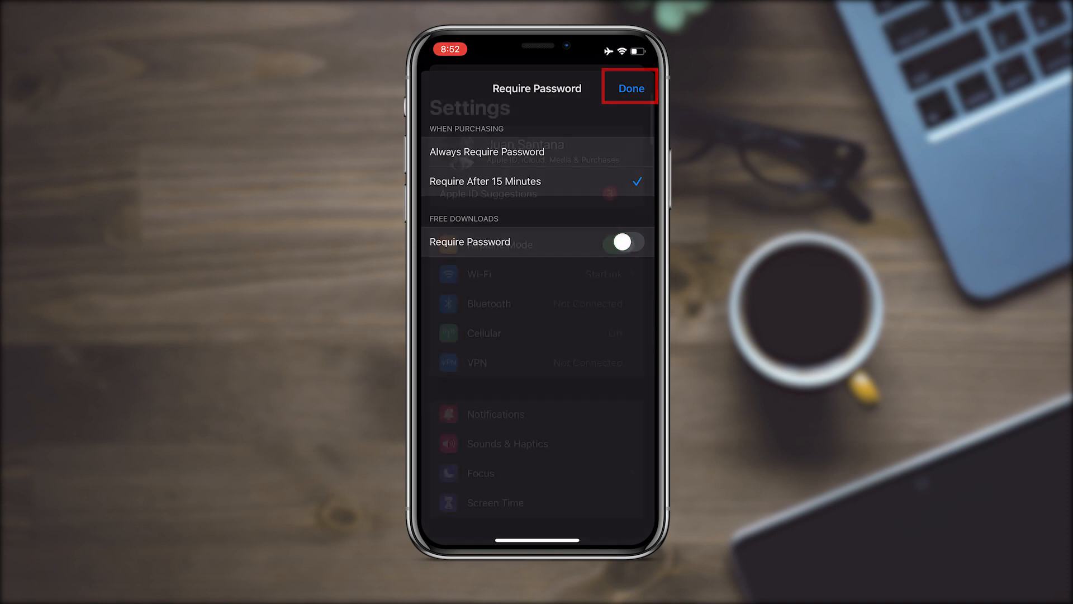
pyautogui.click(629, 88)
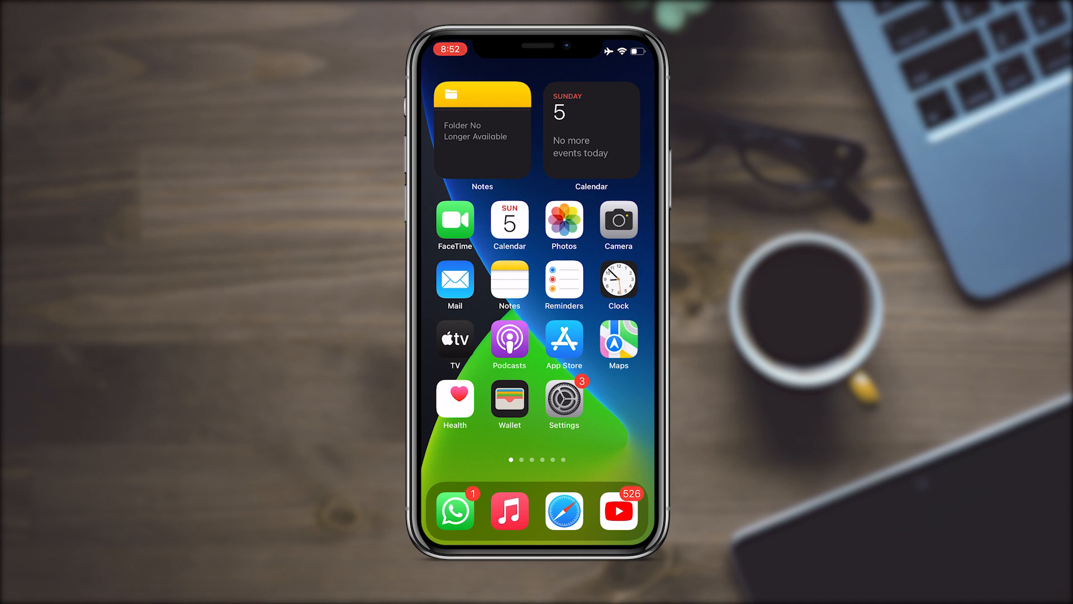
# Get Hill Climb Racing 2 from the App Store with no password prompt
pyautogui.click(562, 344)
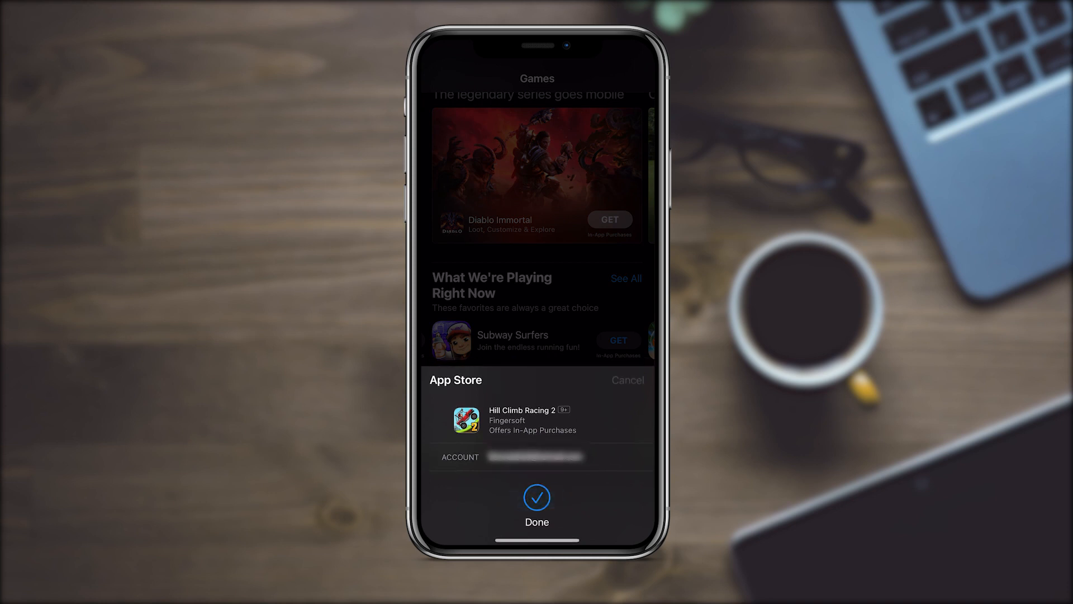
pyautogui.click(537, 498)
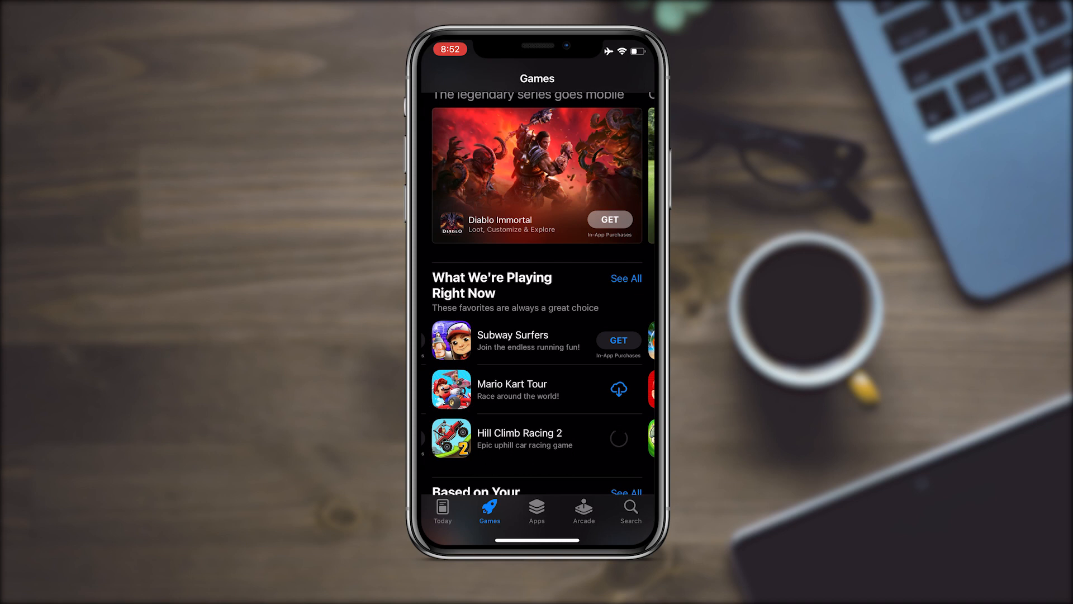
pyautogui.click(519, 438)
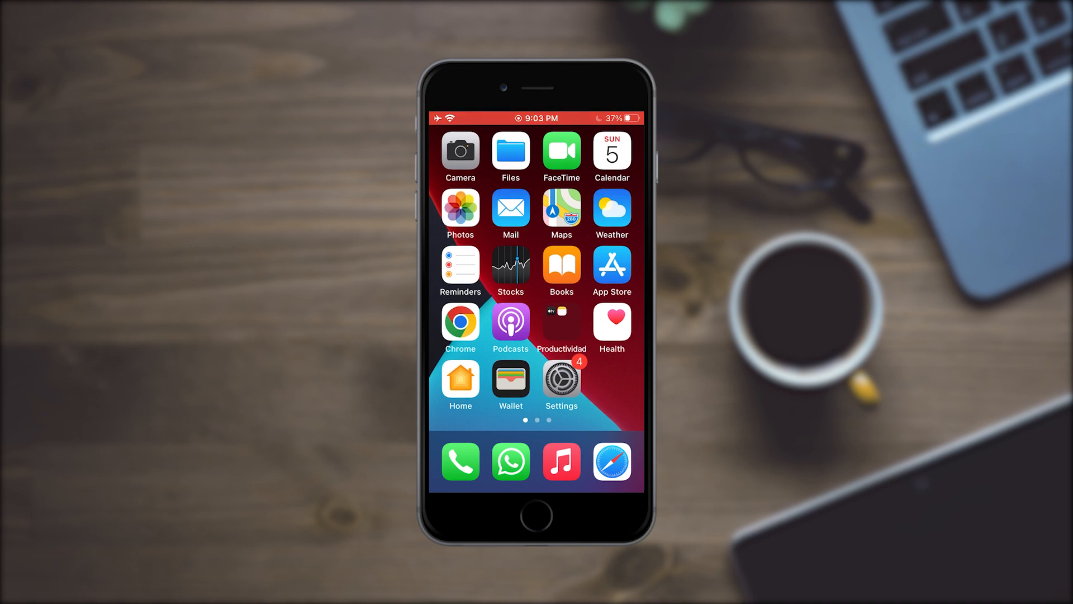
# Go into Settings and the Touch ID & Passcode page
pyautogui.click(561, 380)
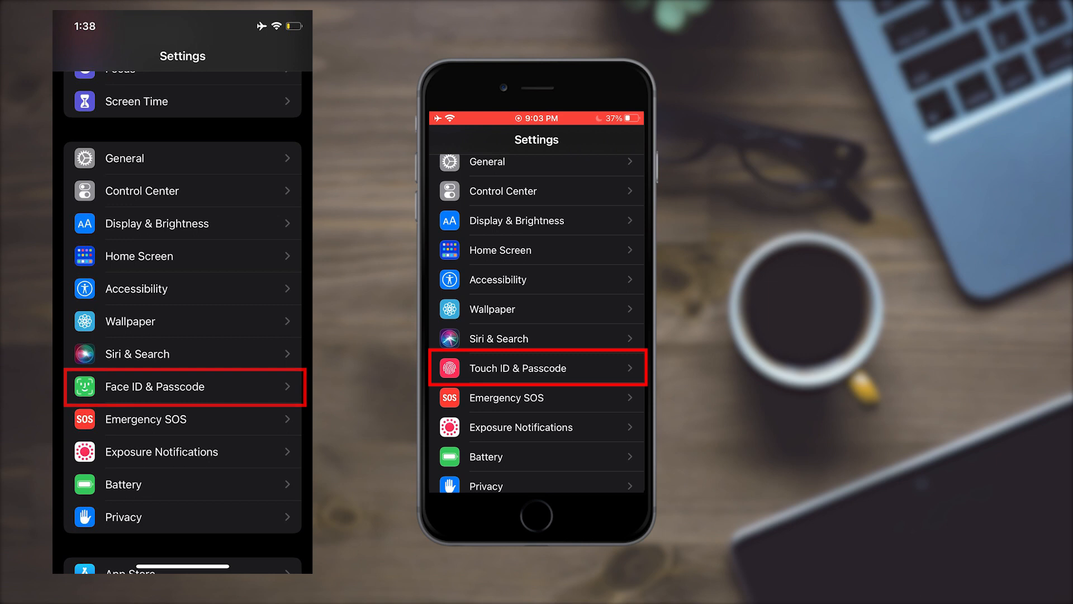
pyautogui.click(536, 367)
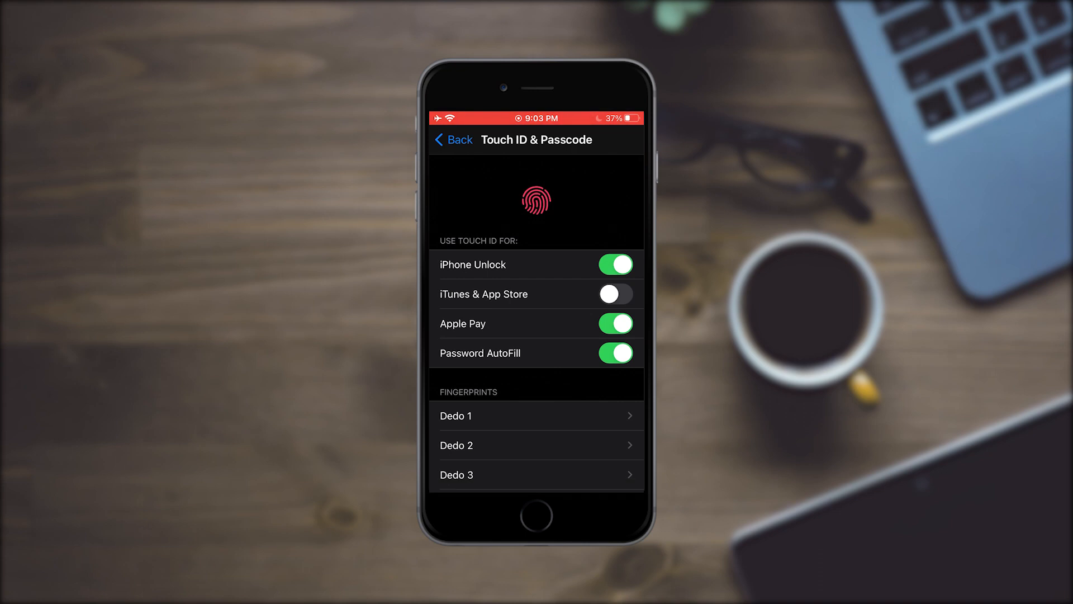
# Enable the iTunes & App Store switch and confirm the Apple ID sign-in with OK
pyautogui.click(614, 294)
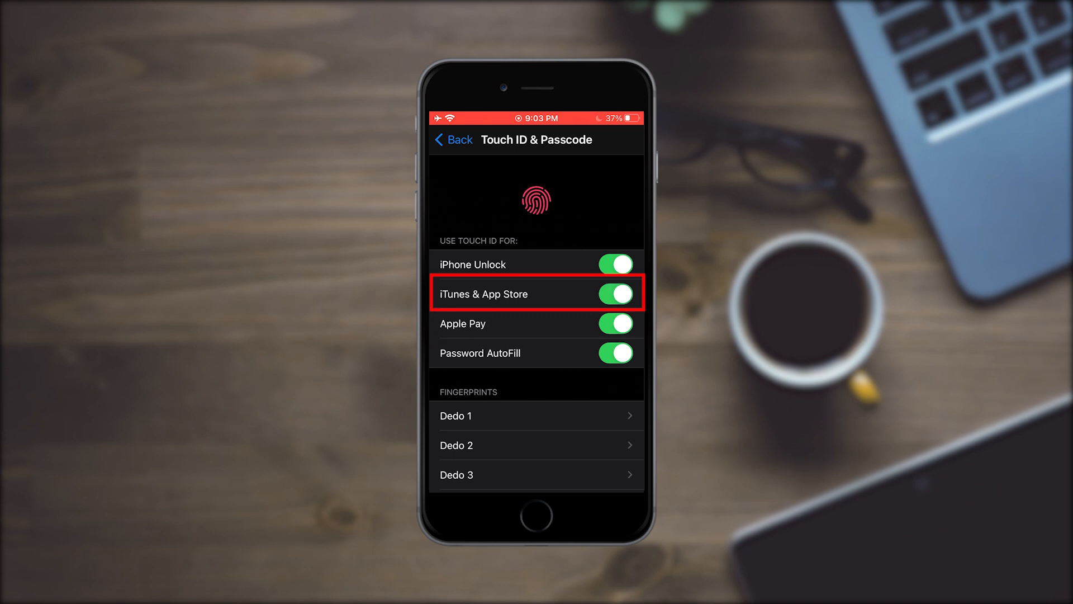
pyautogui.click(615, 293)
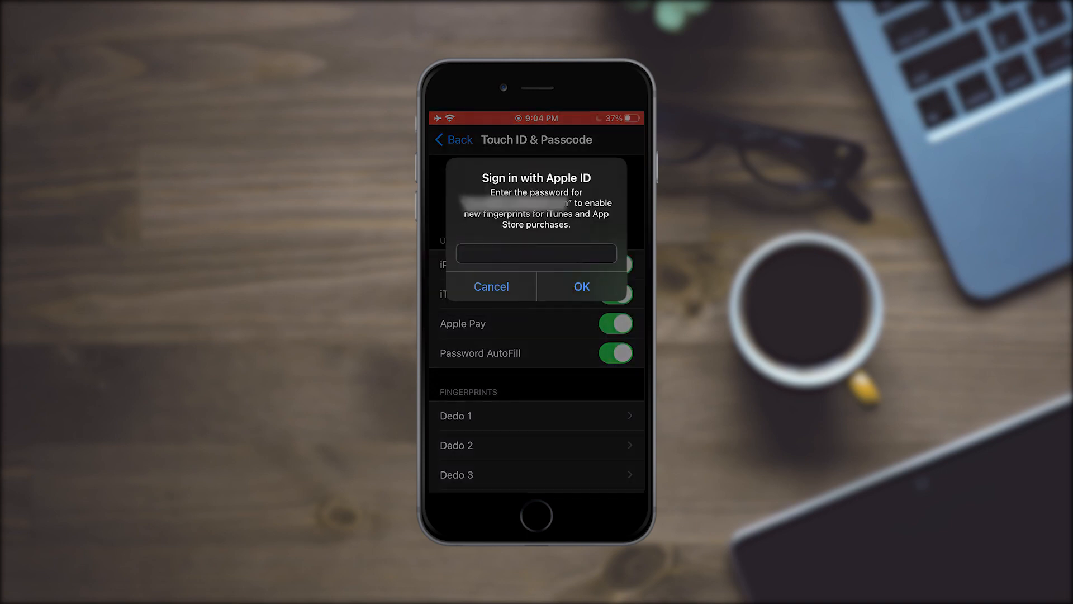
pyautogui.click(491, 286)
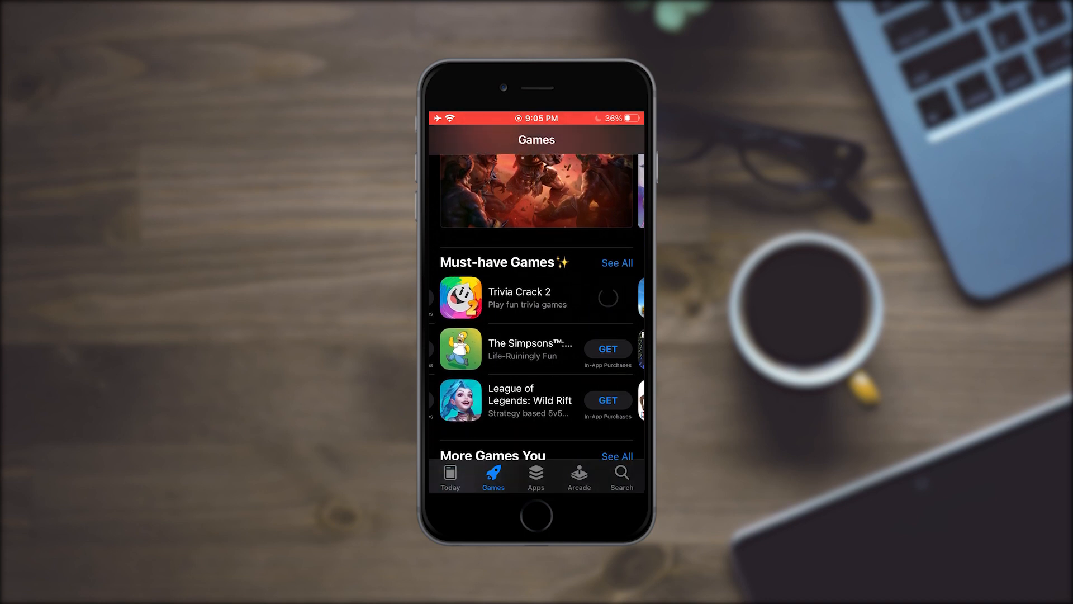
# Get Trivia Crack 2 approved by Touch ID fingerprint, then view its product page downloading
pyautogui.click(607, 298)
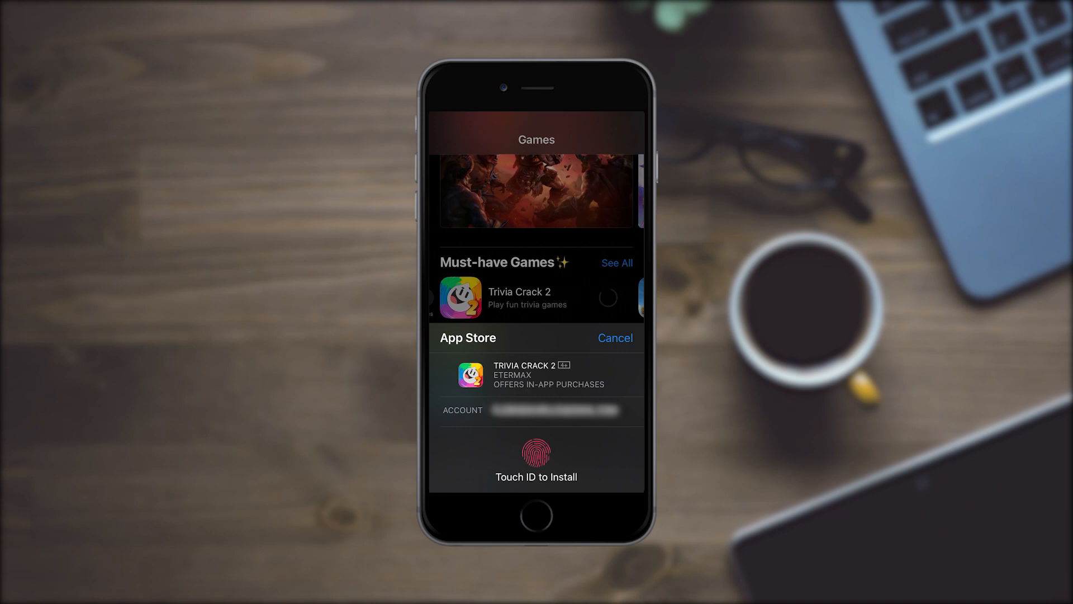
pyautogui.click(536, 457)
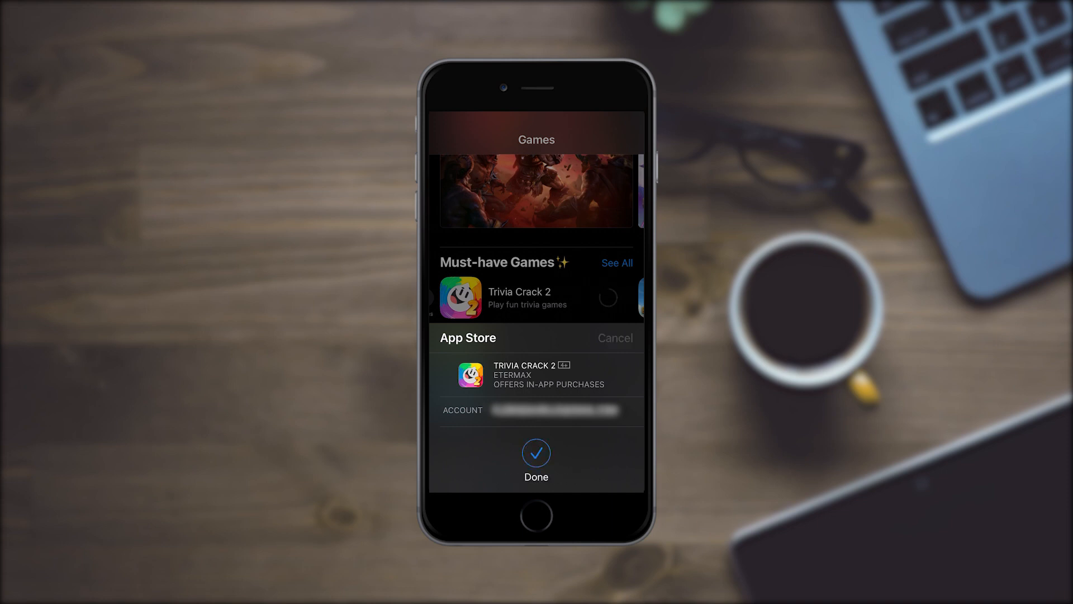
pyautogui.click(536, 457)
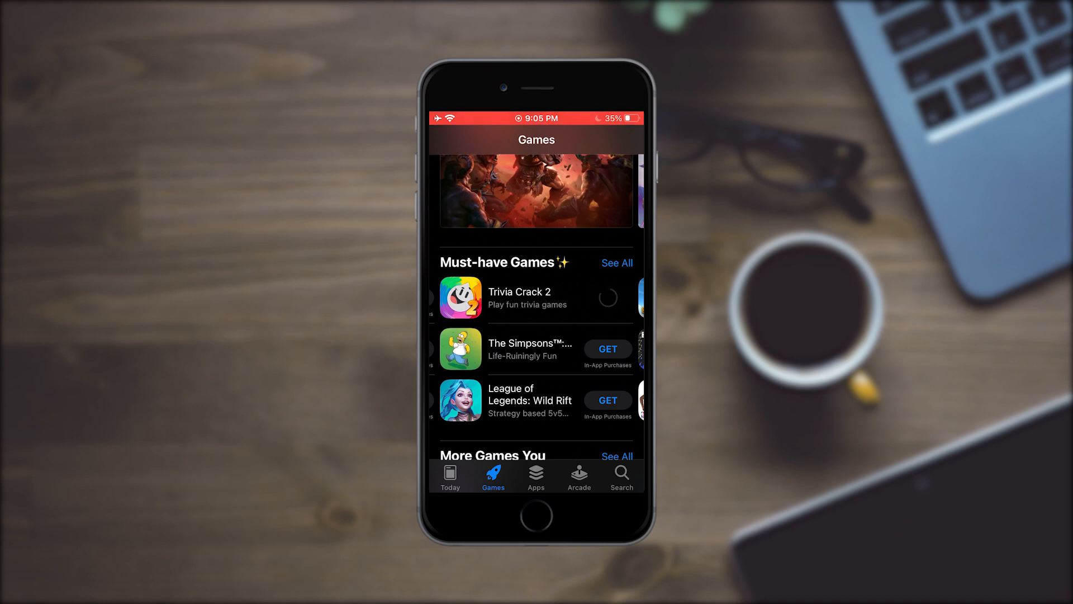
pyautogui.click(519, 297)
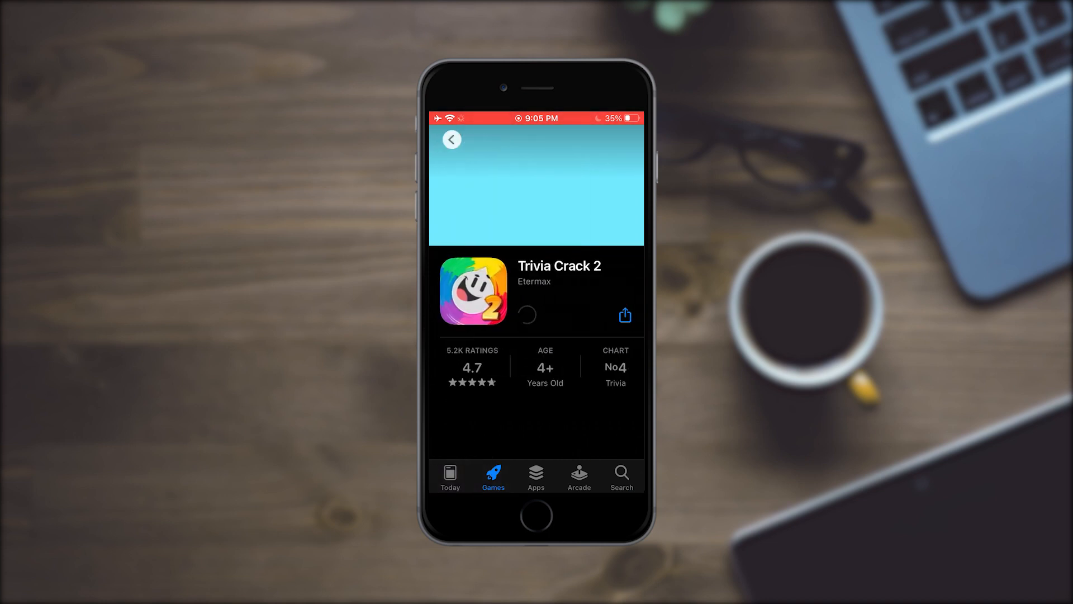